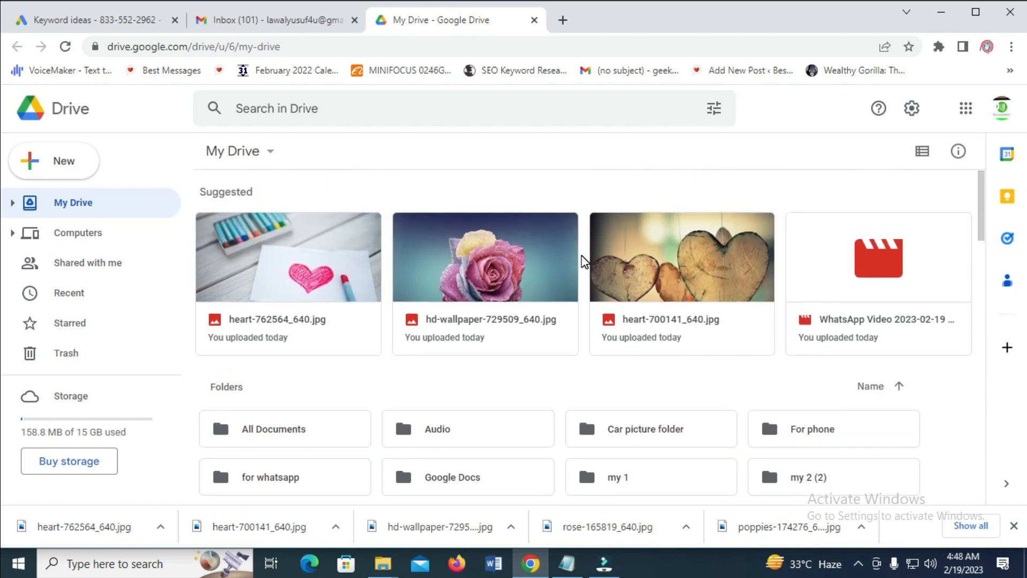
{"action": "mouse_move", "coordinate": [530, 200]}
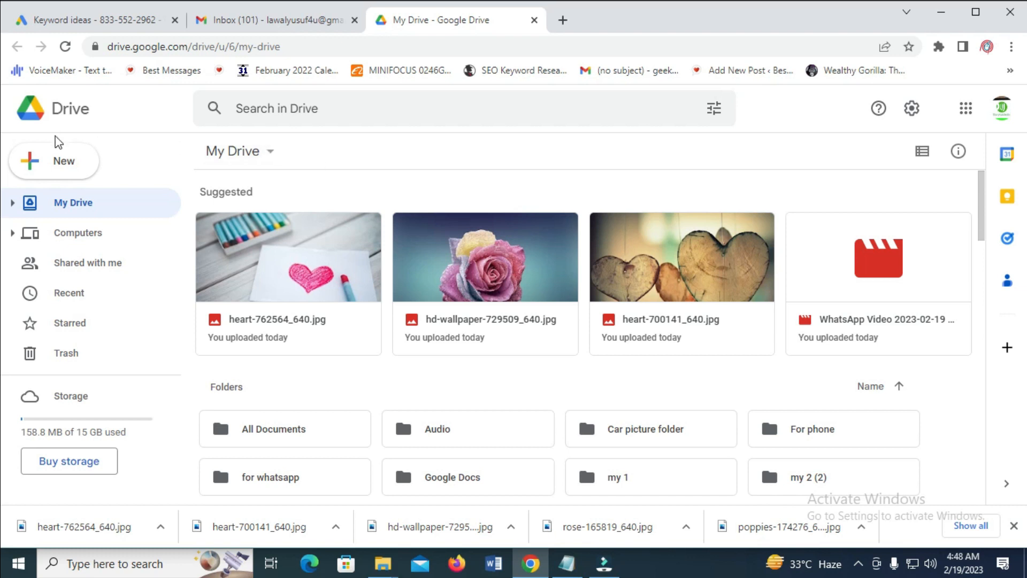
- Start a file upload from the computer via the New menu
{"action": "left_click", "coordinate": [53, 160]}
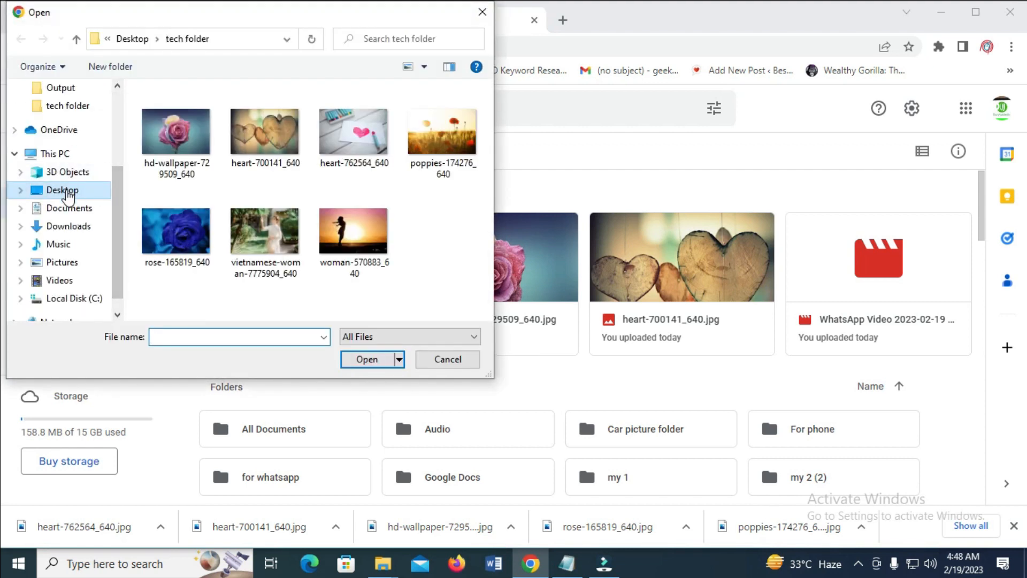
{"action": "left_click", "coordinate": [62, 190]}
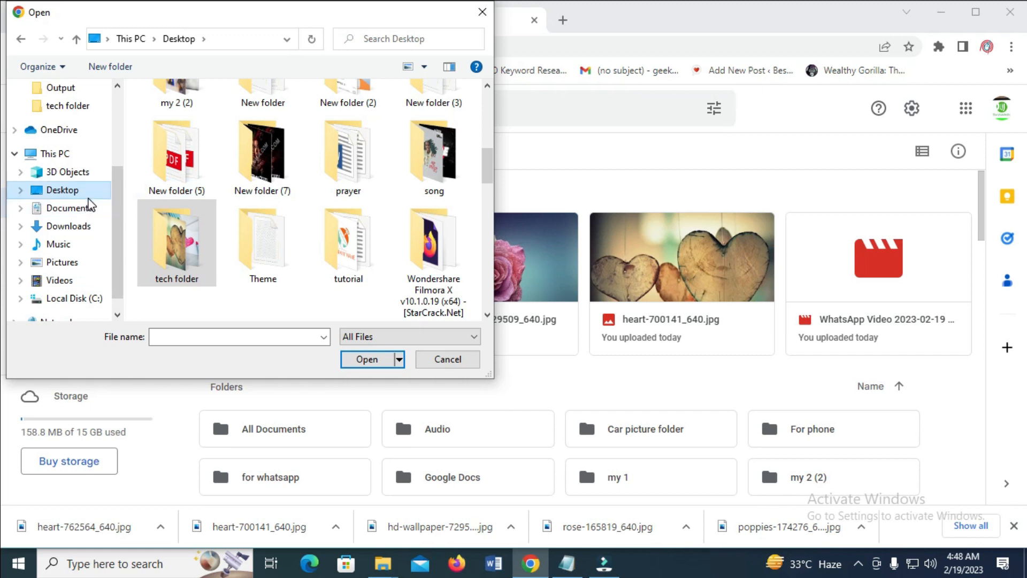
{"action": "mouse_move", "coordinate": [53, 197]}
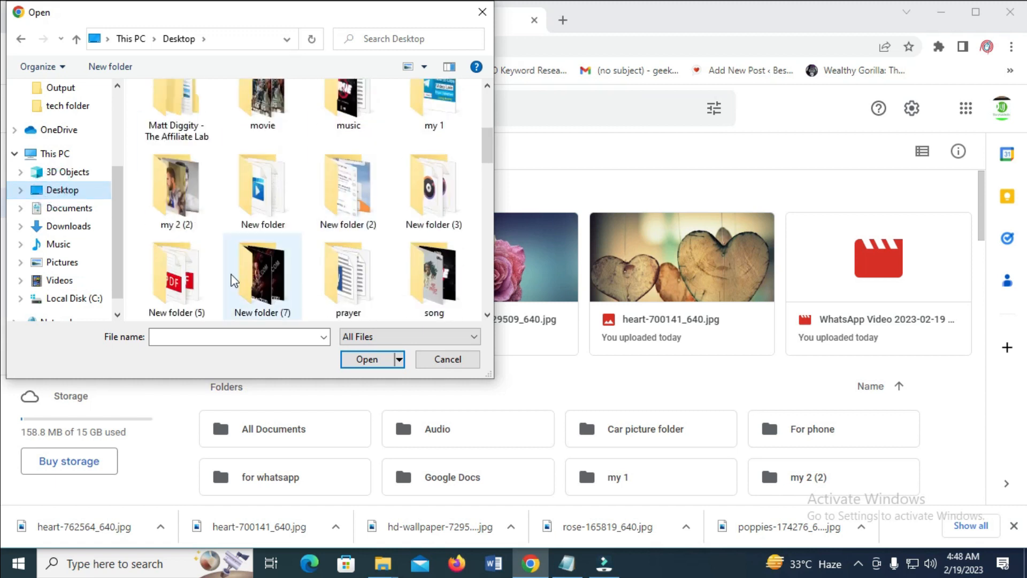
{"action": "scroll", "scroll_direction": "down", "scroll_amount": 3}
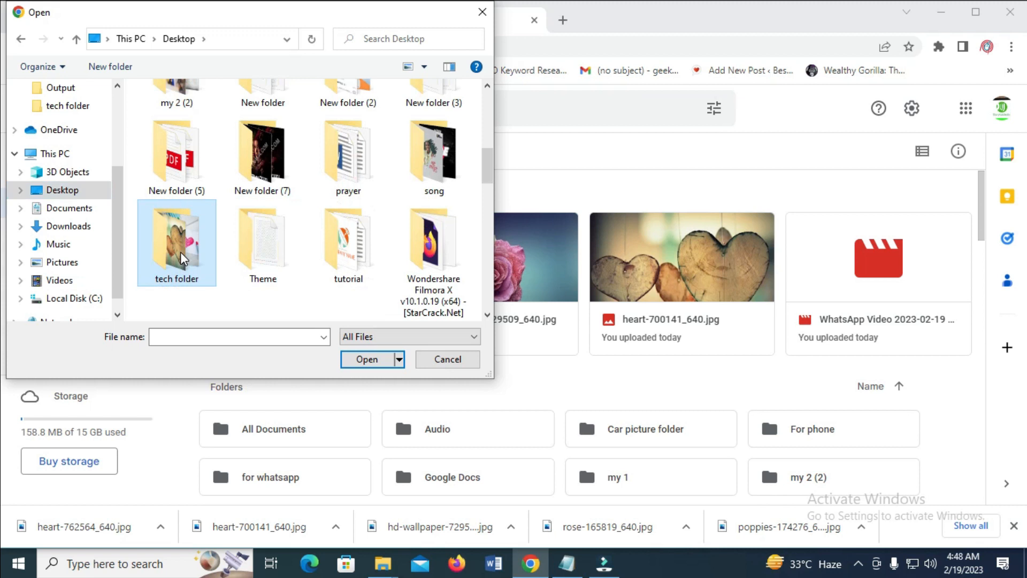
{"action": "double_click", "coordinate": [177, 242]}
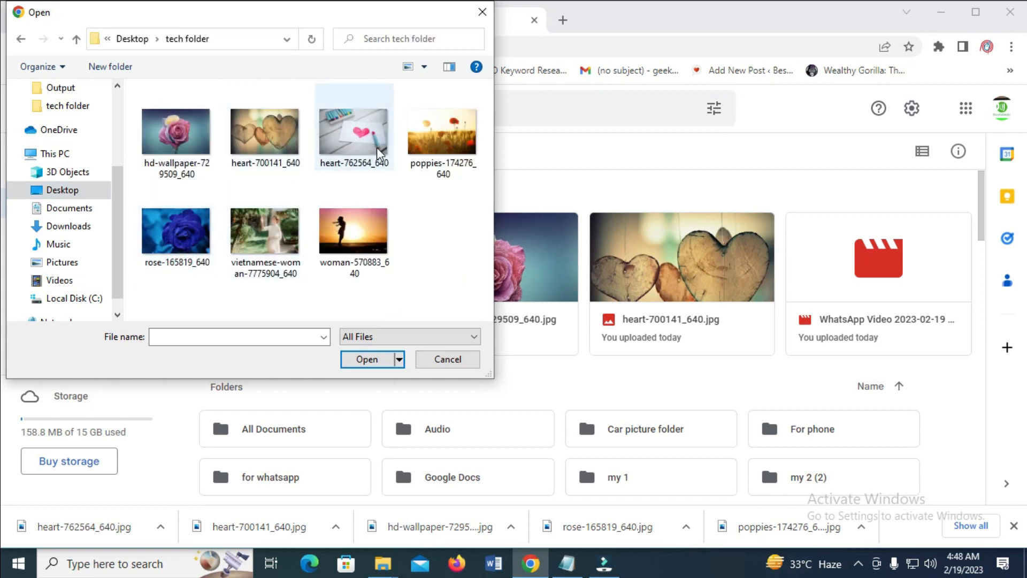
- Select the rose, sunset silhouette, Vietnamese woman and poppies photos and upload them to My Drive
{"action": "left_click", "coordinate": [430, 277]}
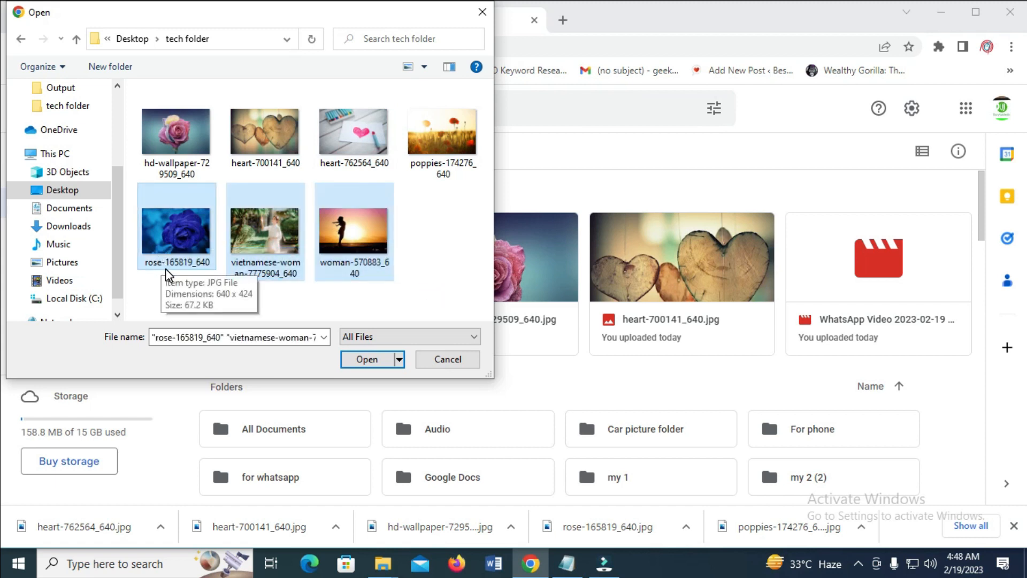
{"action": "mouse_move", "coordinate": [393, 236]}
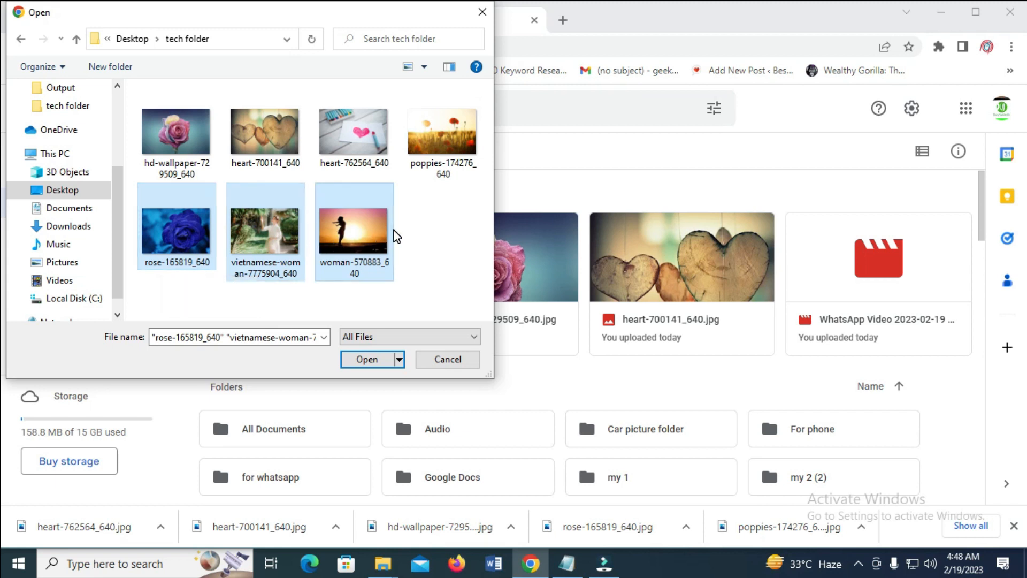
{"action": "left_click", "coordinate": [442, 131]}
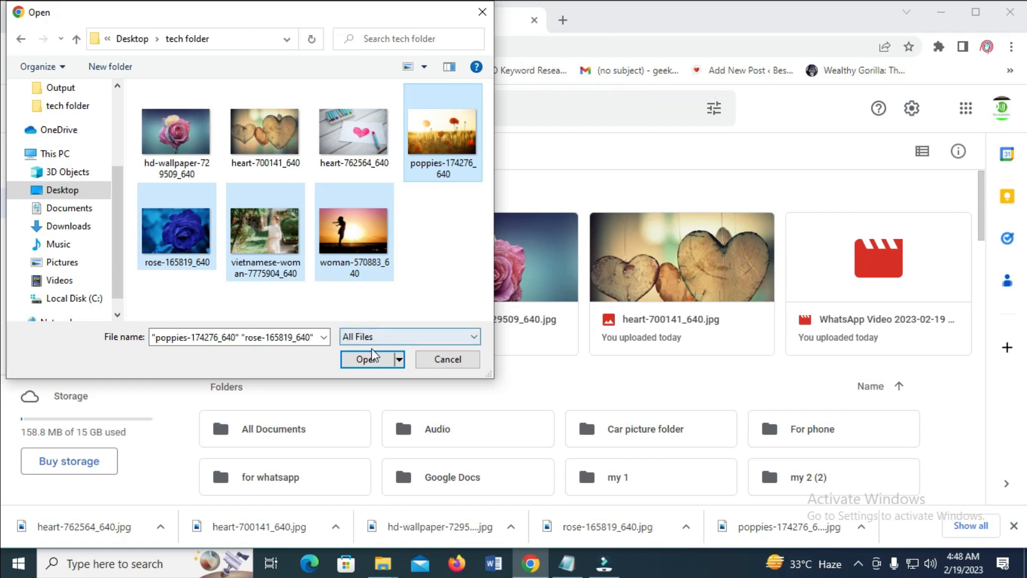
{"action": "left_click", "coordinate": [367, 360]}
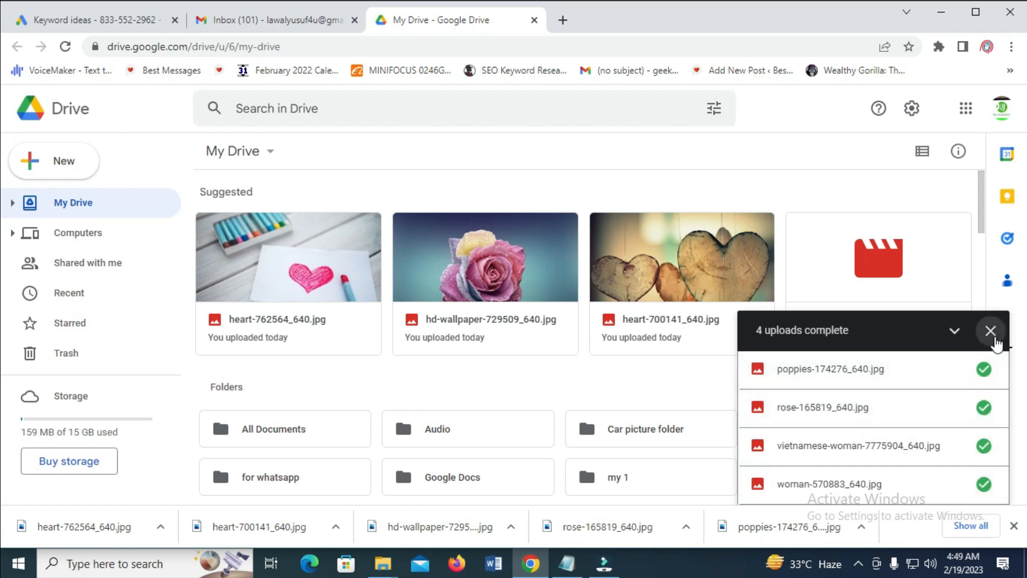
- Close the '4 uploads complete' panel to return to My Drive
{"action": "left_click", "coordinate": [991, 330]}
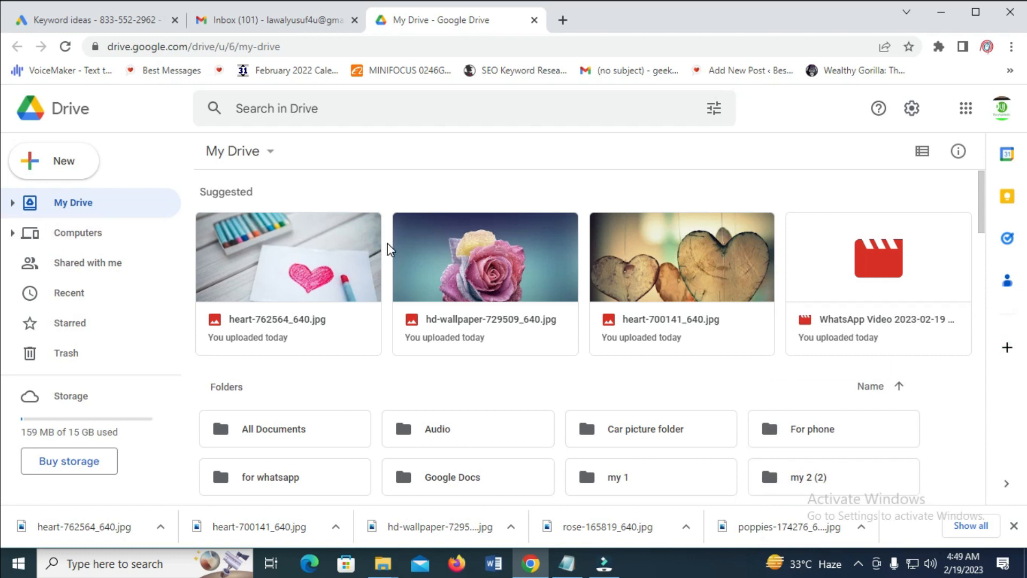
{"action": "mouse_move", "coordinate": [250, 238]}
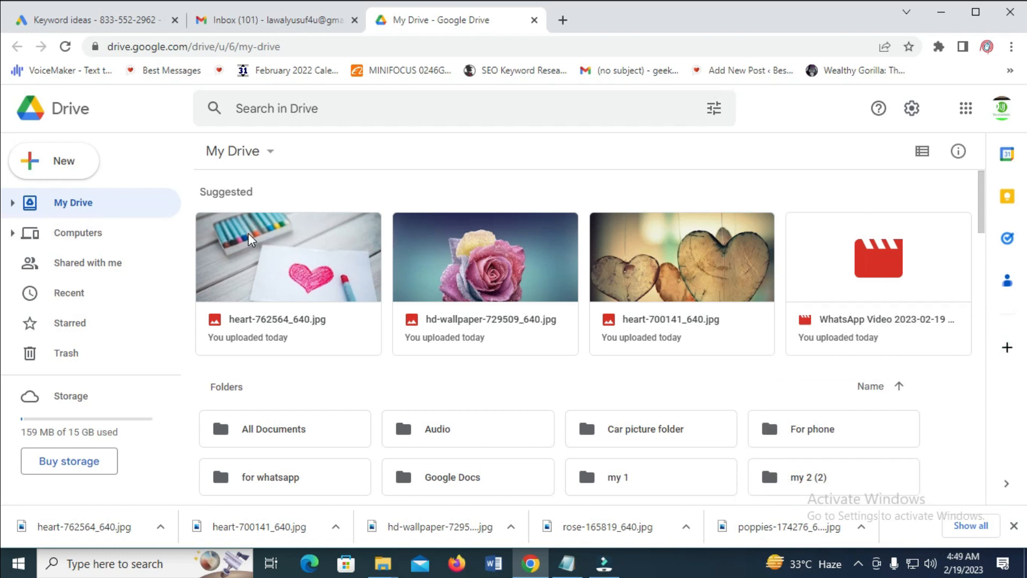